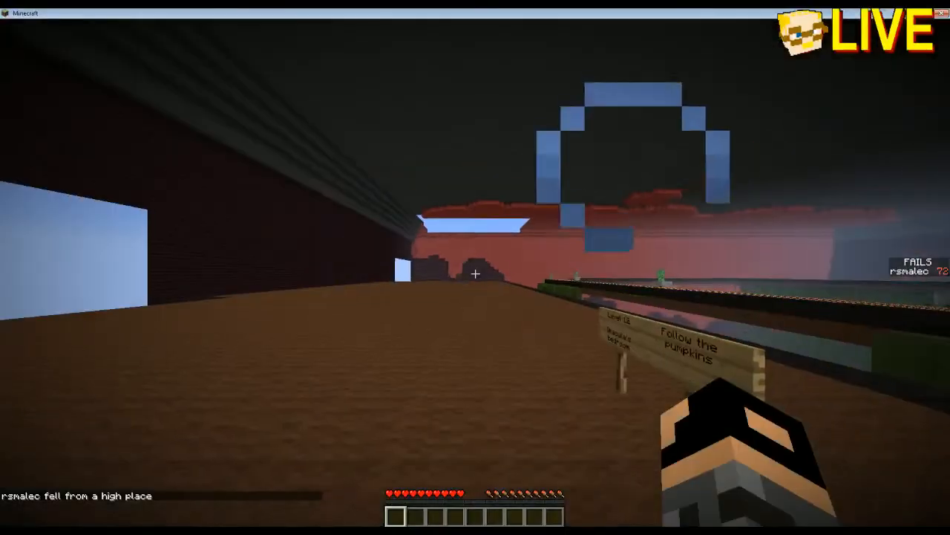
mouse_move(475, 267)
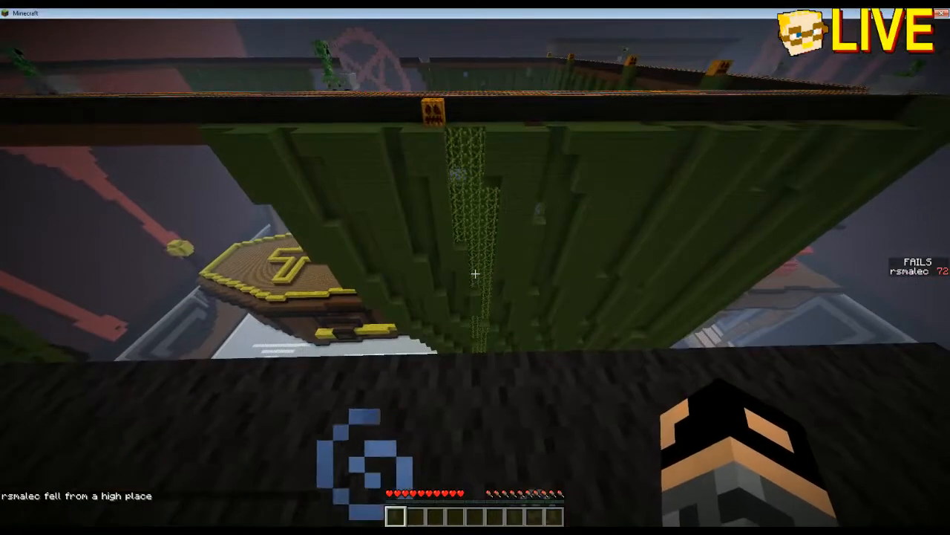
mouse_move(475, 268)
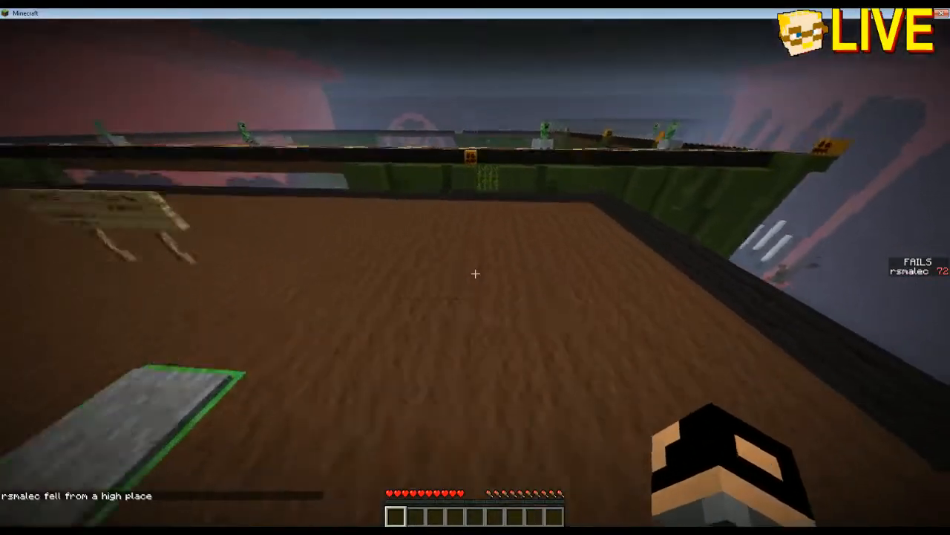
mouse_move(476, 273)
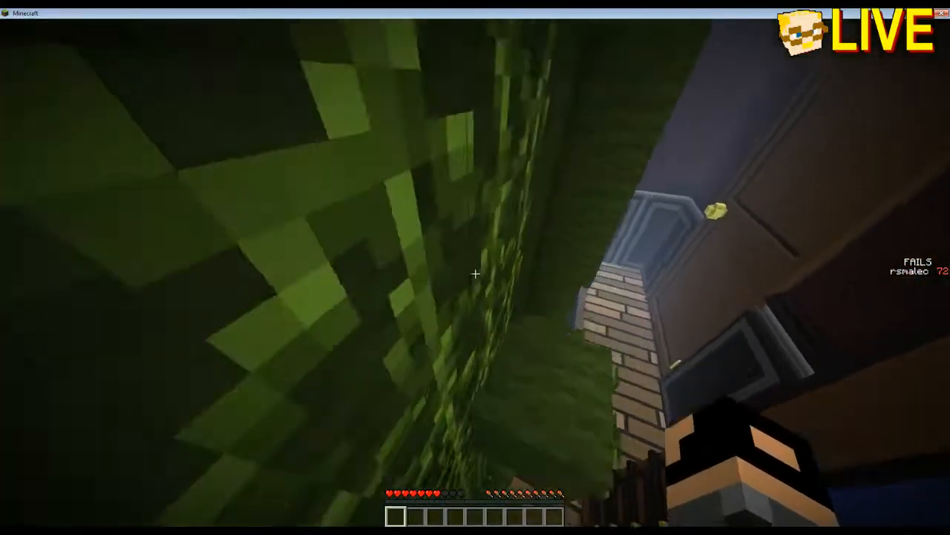
mouse_move(475, 267)
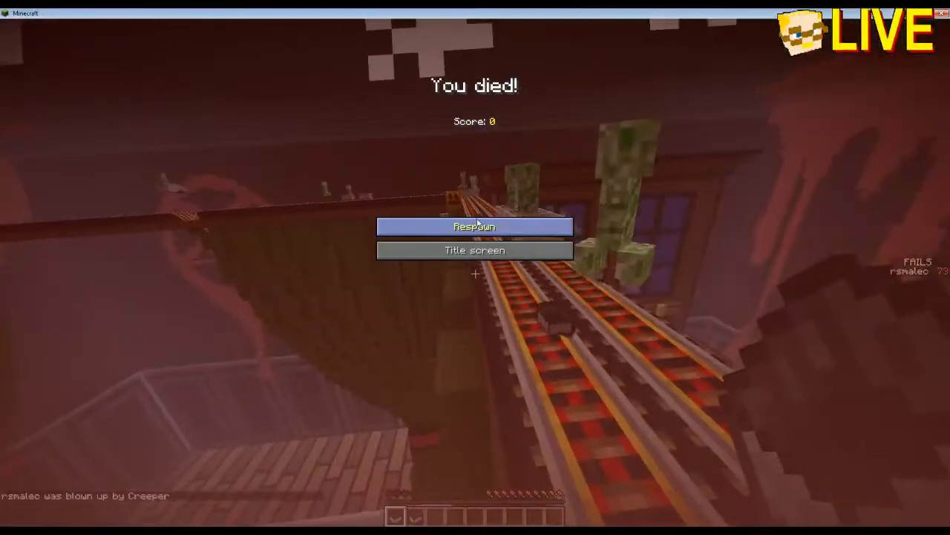
click(475, 225)
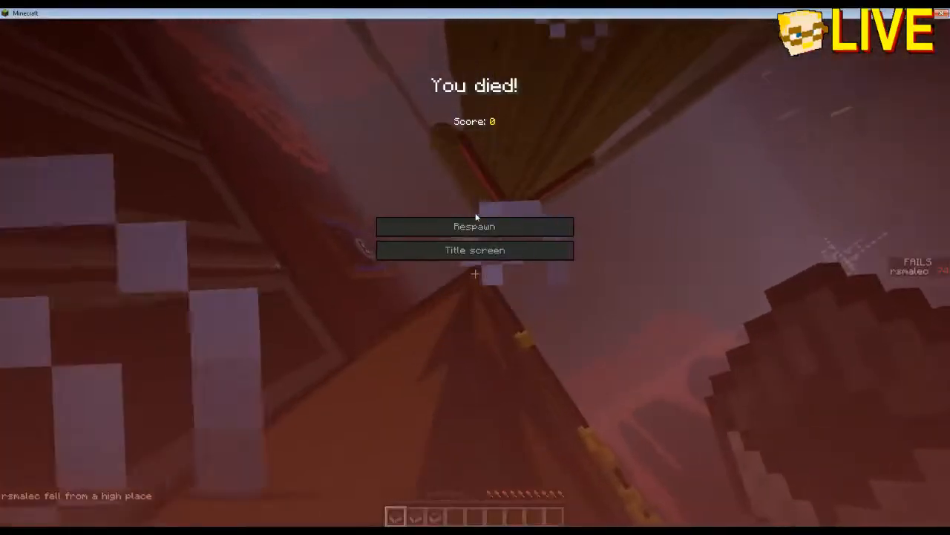
click(476, 226)
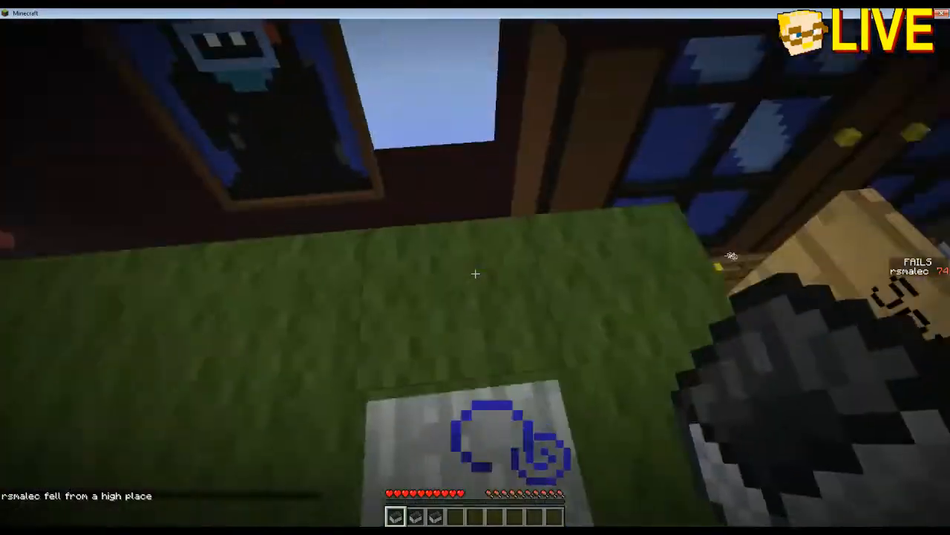
mouse_move(475, 273)
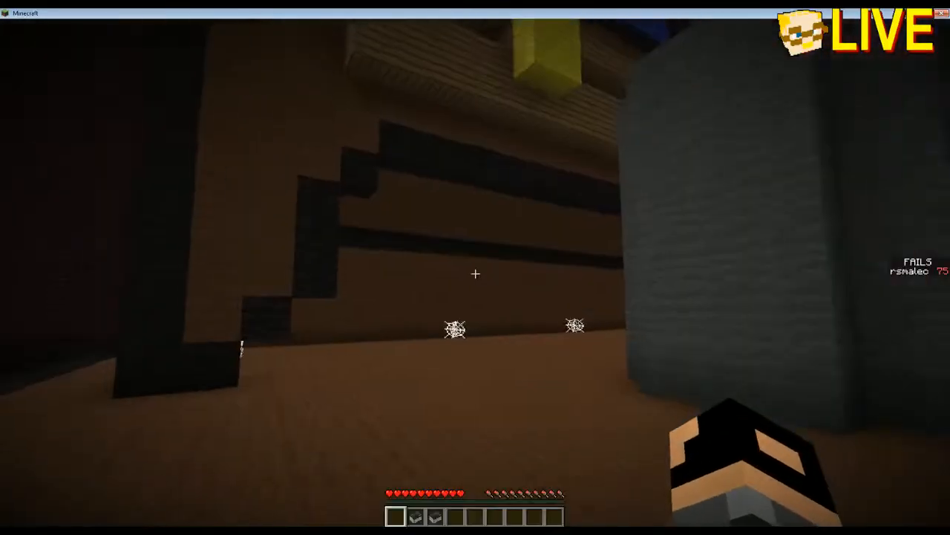
mouse_move(475, 267)
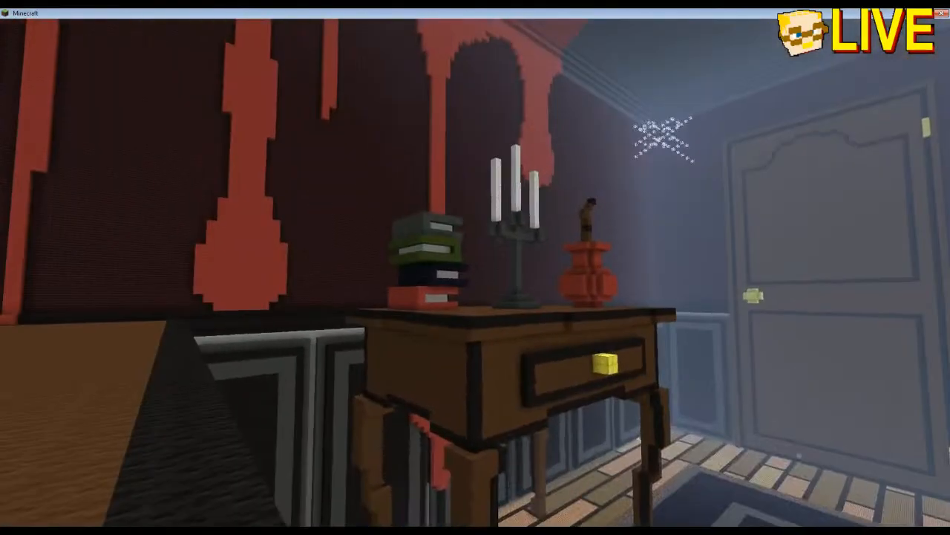
mouse_move(475, 267)
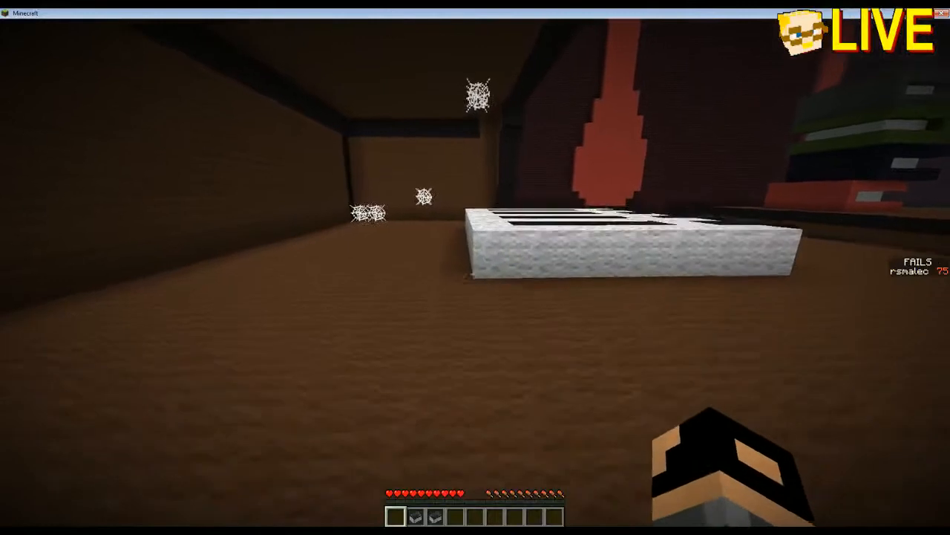
mouse_move(475, 268)
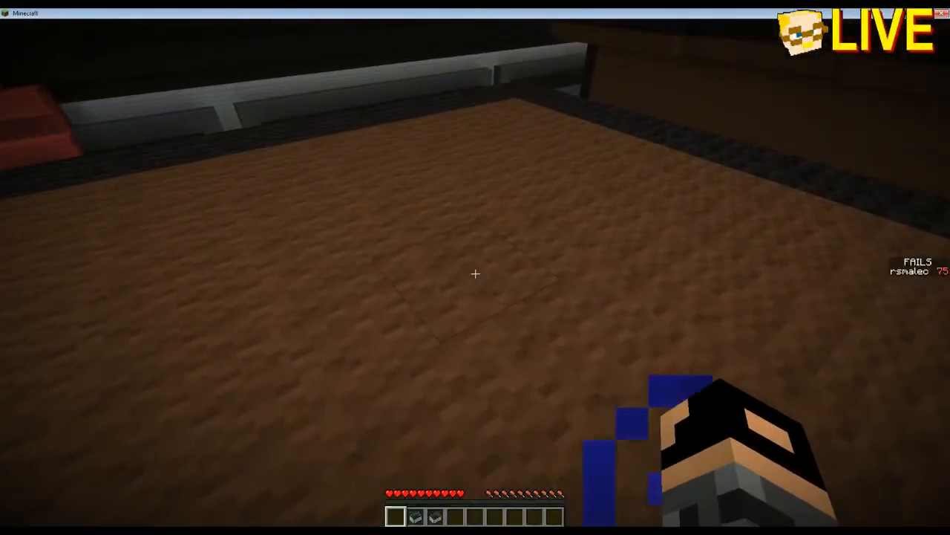
mouse_move(476, 267)
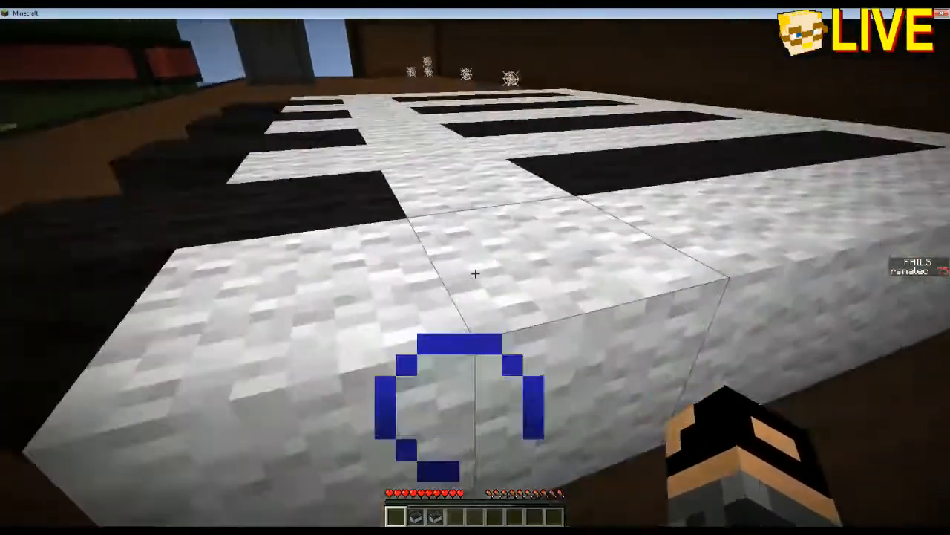
mouse_move(475, 273)
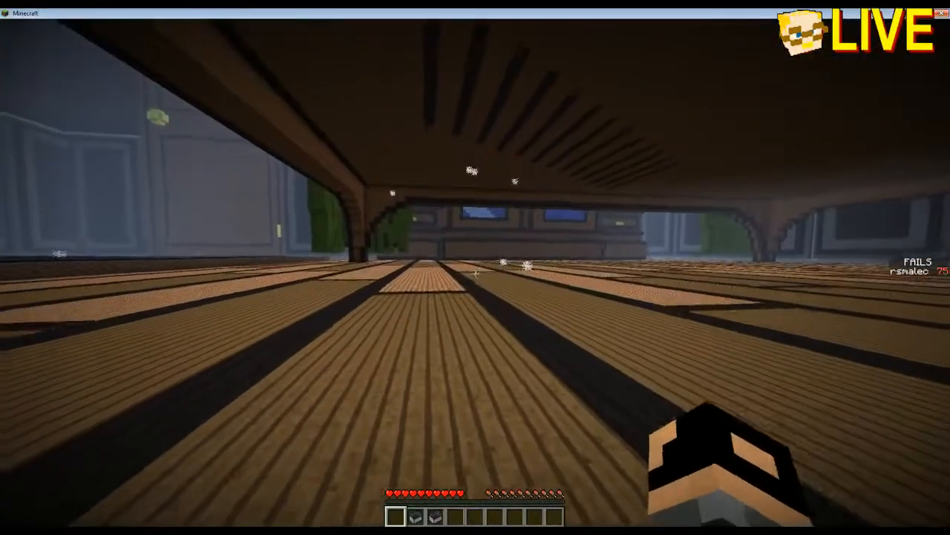
mouse_move(475, 268)
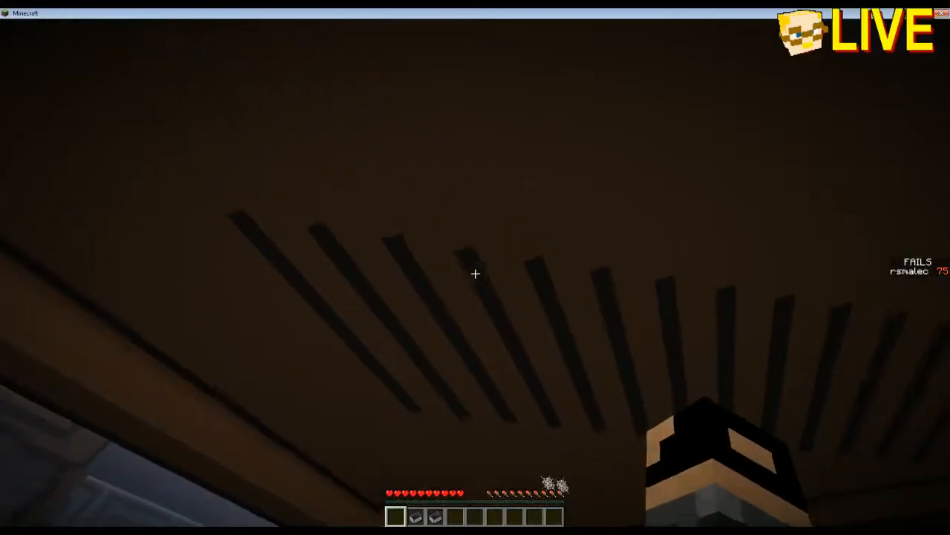
mouse_move(476, 273)
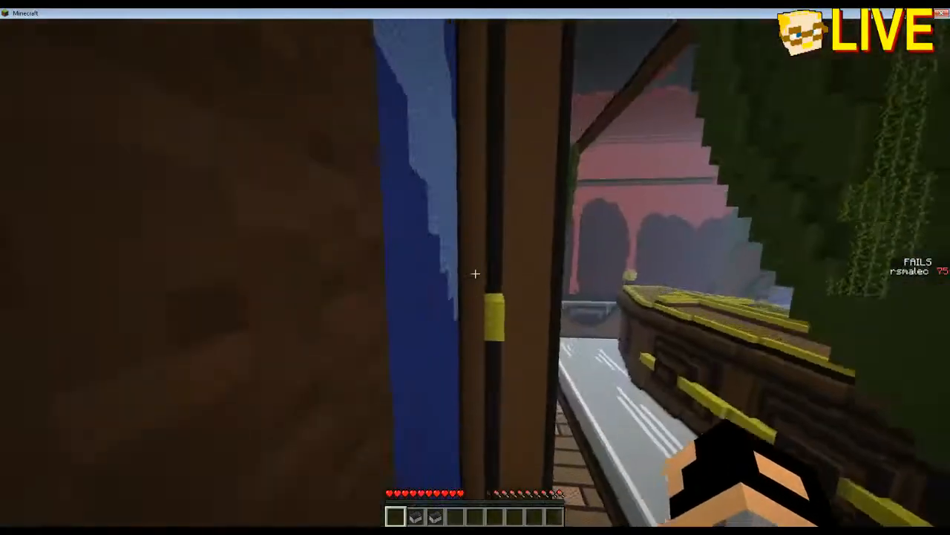
mouse_move(475, 273)
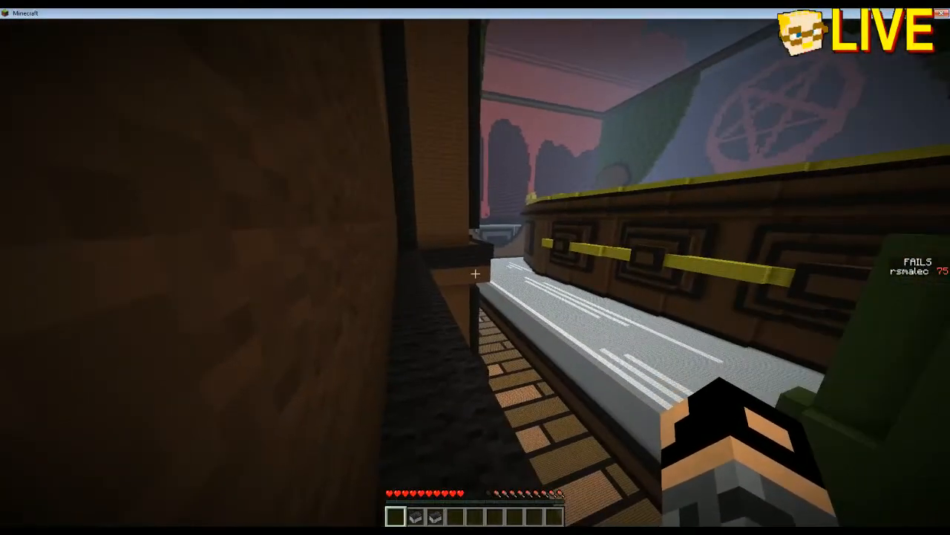
mouse_move(475, 267)
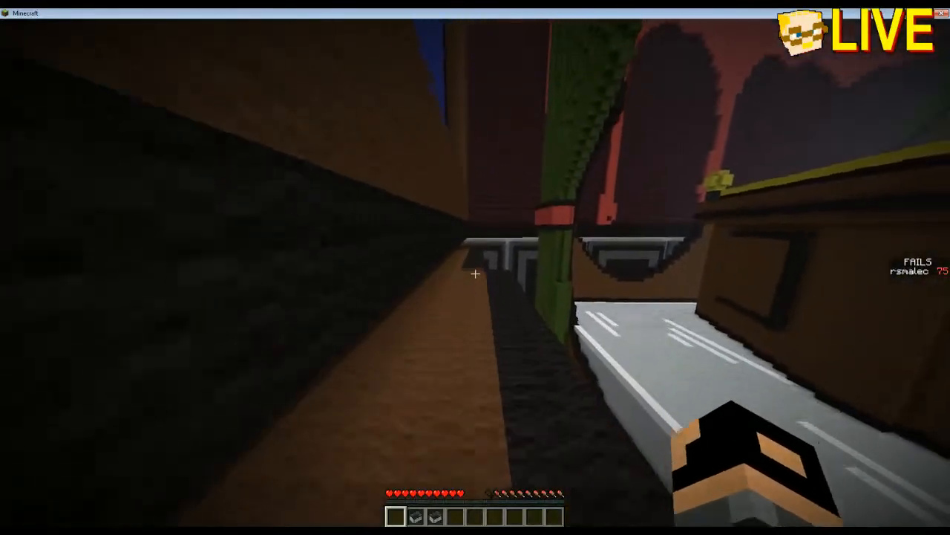
mouse_move(476, 274)
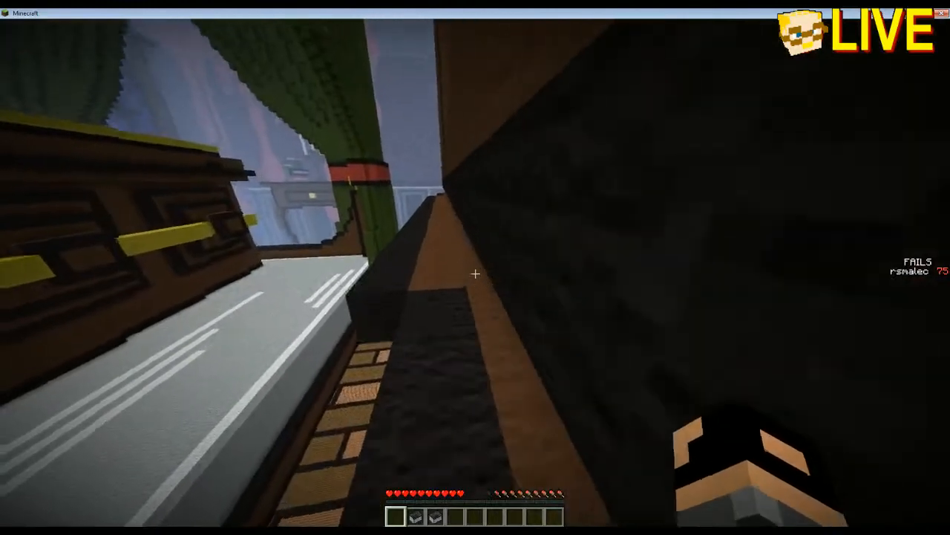
mouse_move(475, 267)
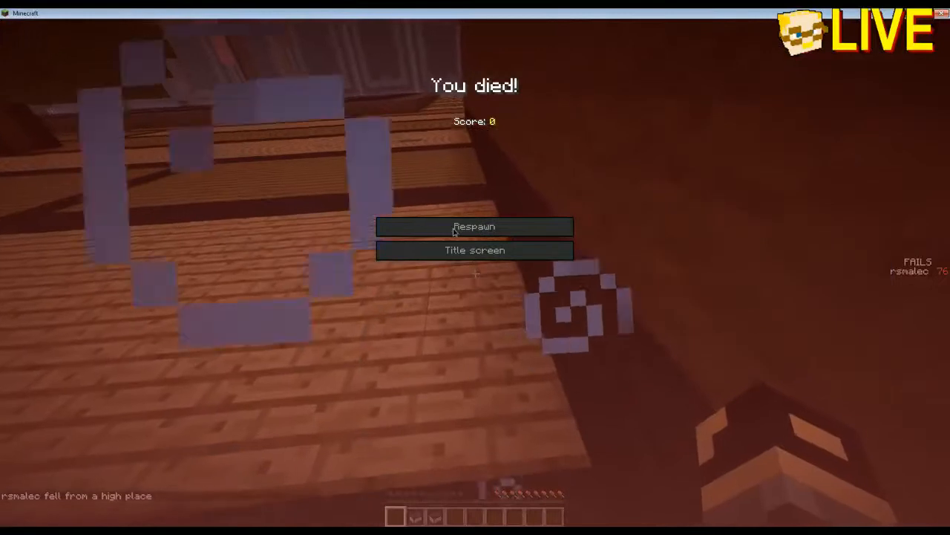
click(475, 226)
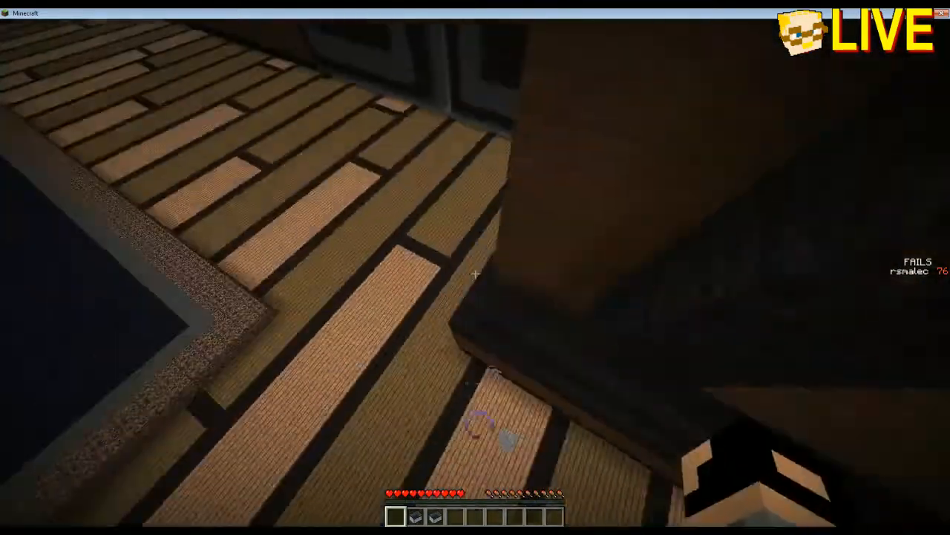
mouse_move(475, 268)
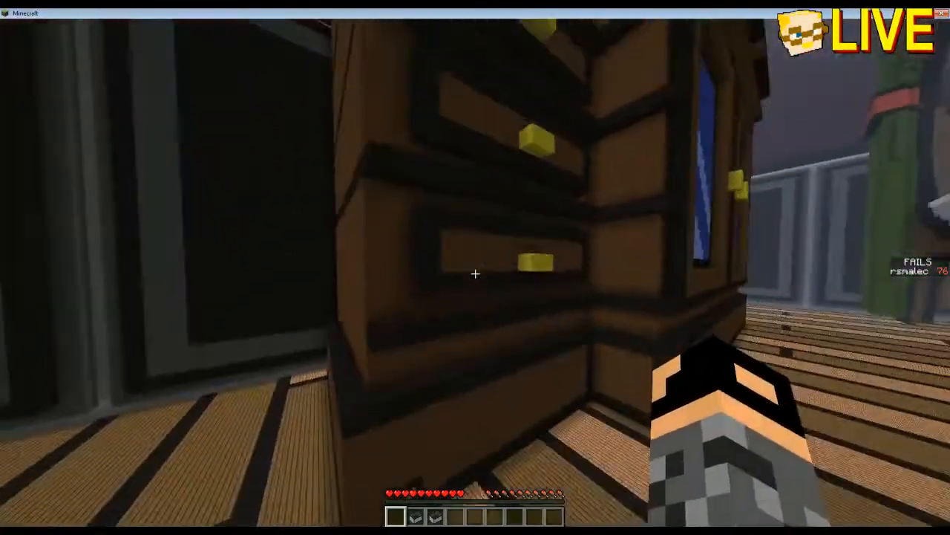
key(e)
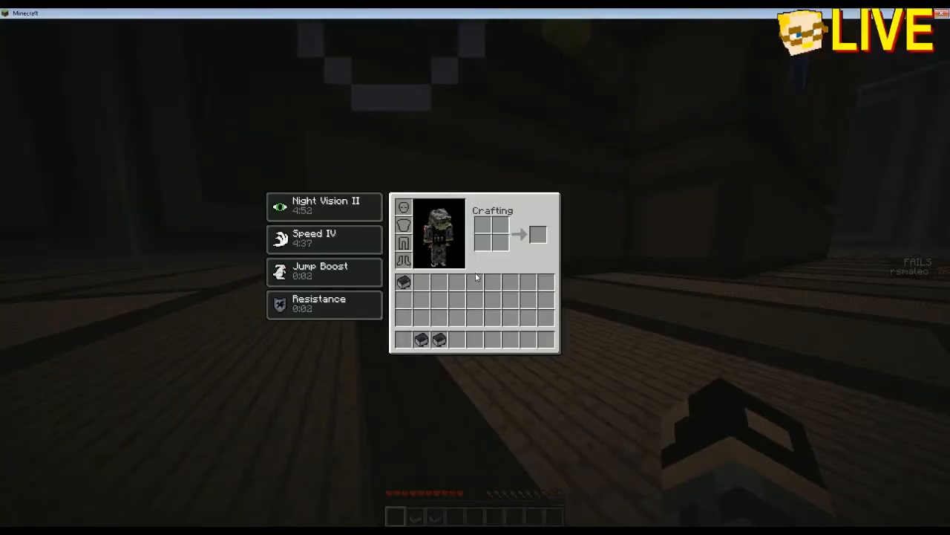
key(Escape)
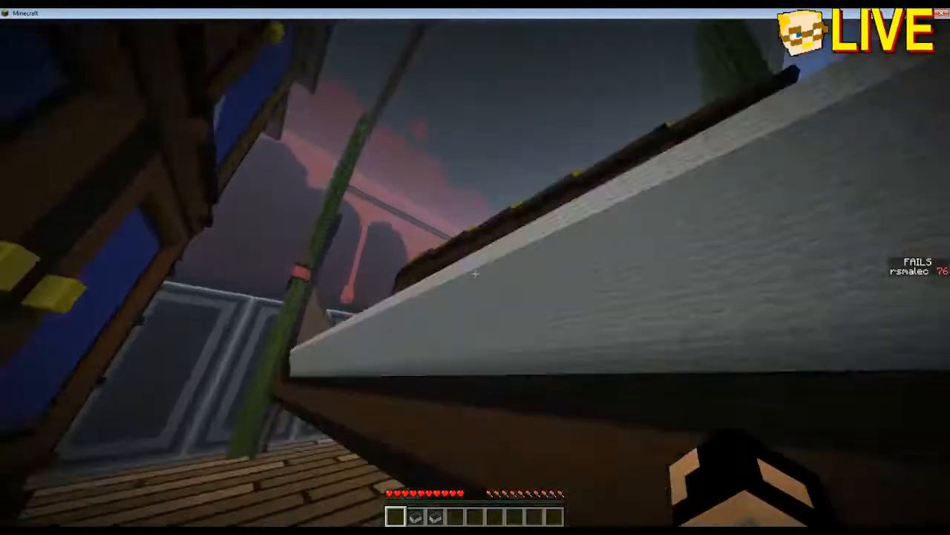
mouse_move(475, 274)
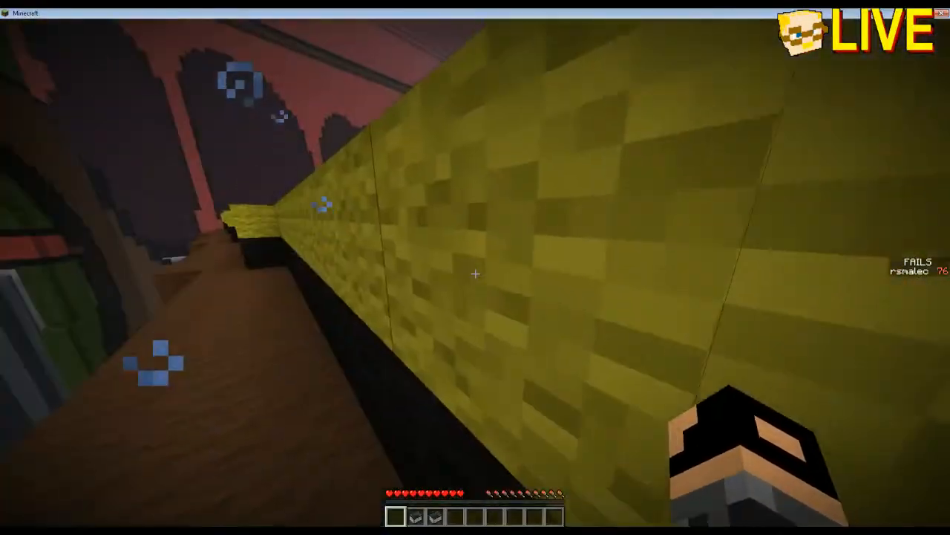
mouse_move(476, 268)
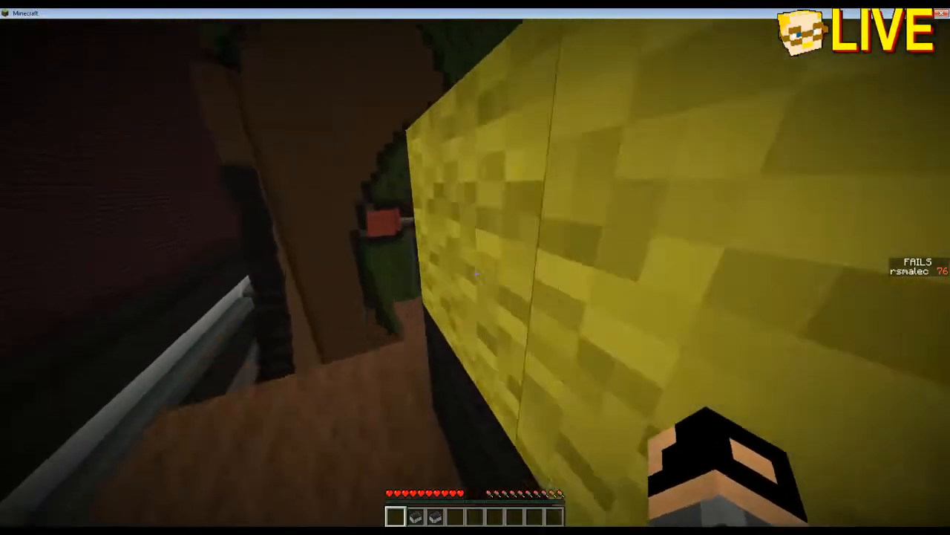
mouse_move(475, 267)
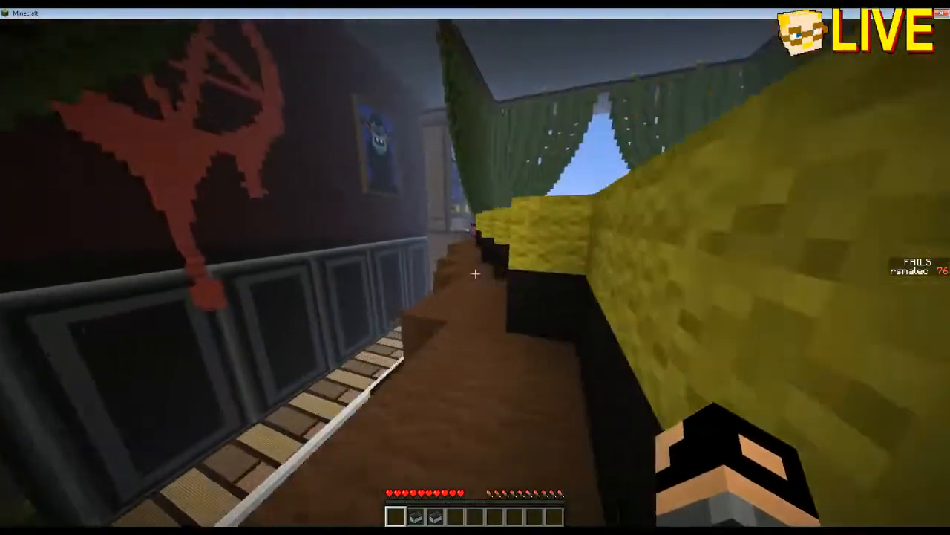
mouse_move(475, 267)
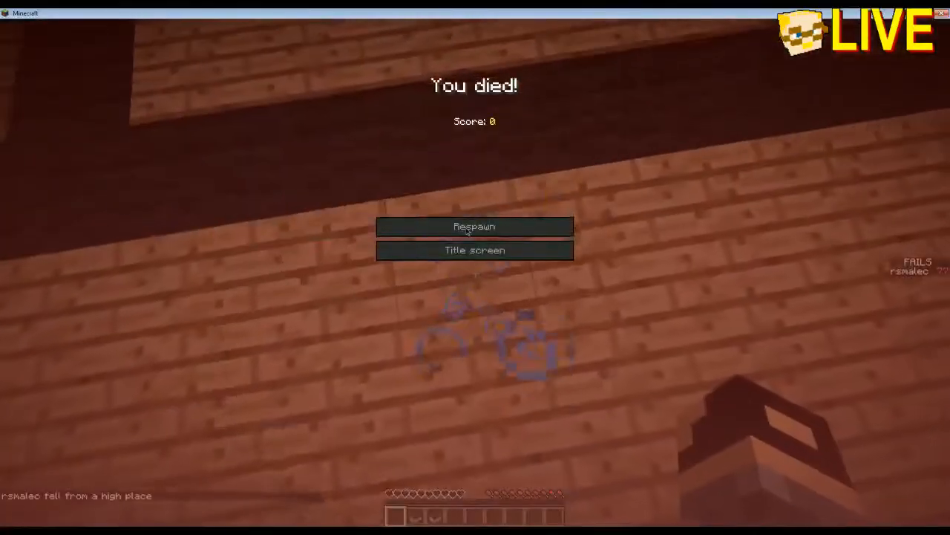
click(476, 226)
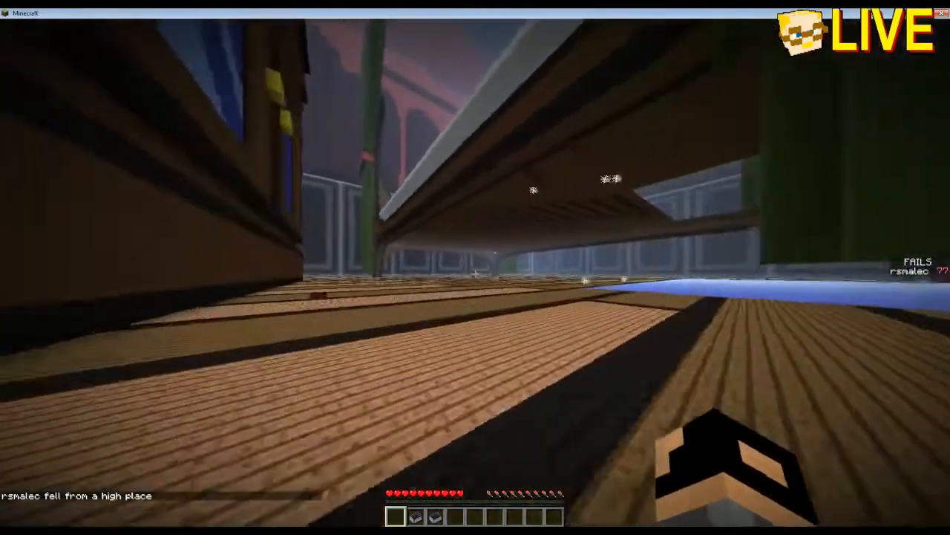
mouse_move(475, 267)
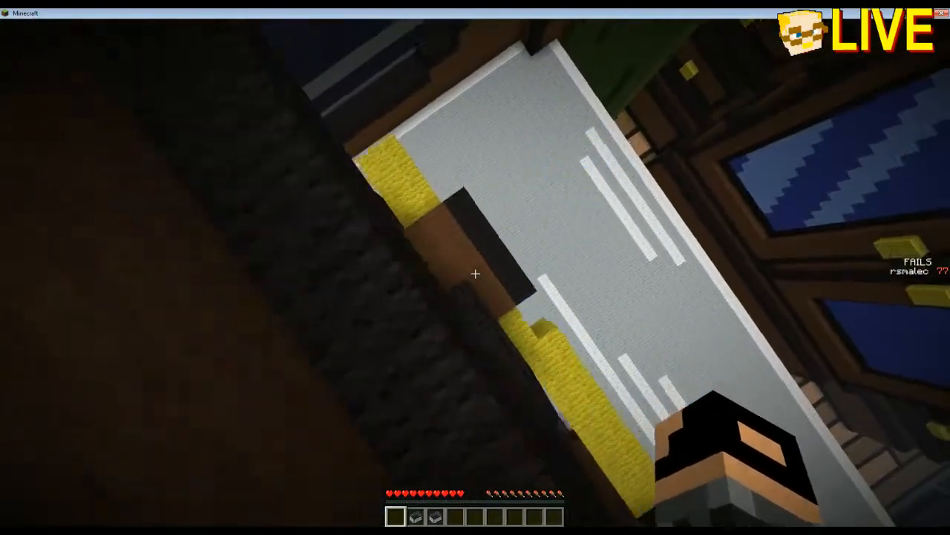
mouse_move(475, 267)
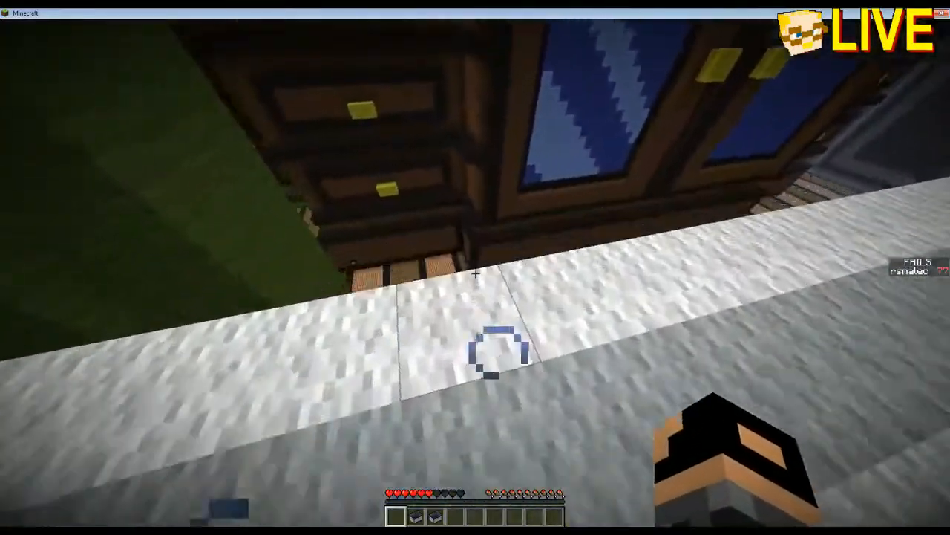
mouse_move(475, 267)
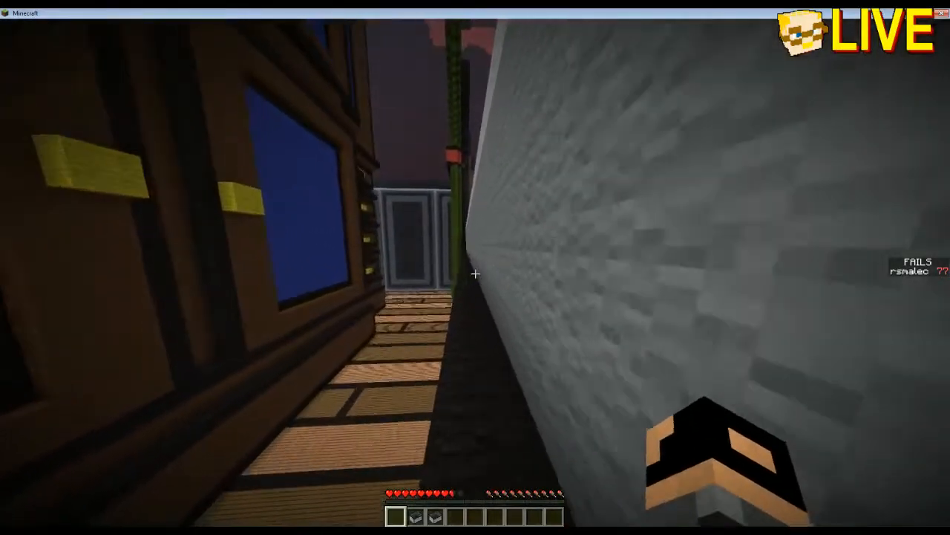
mouse_move(475, 273)
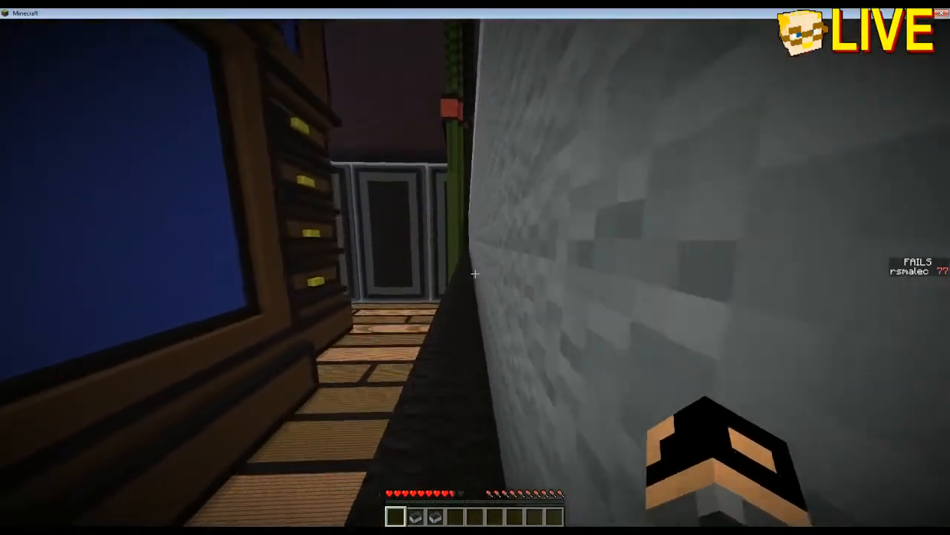
mouse_move(475, 268)
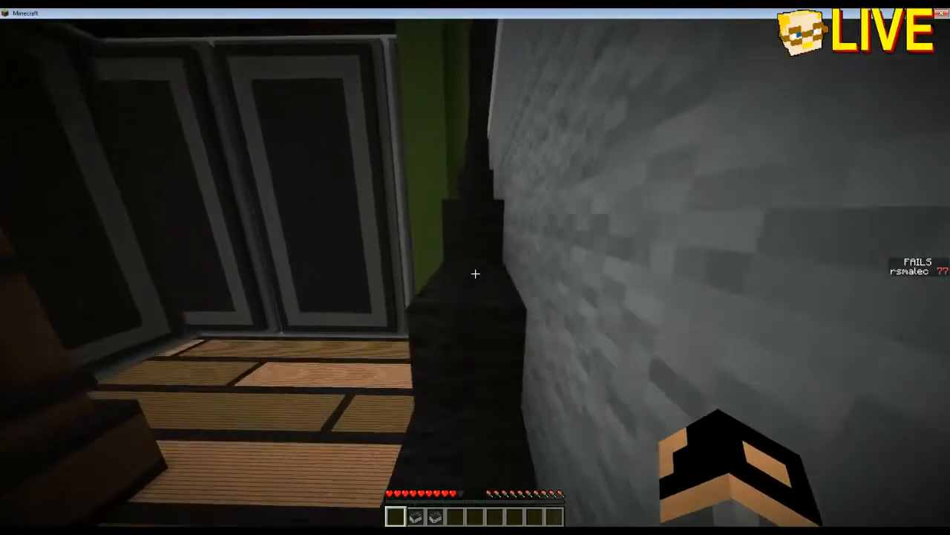
mouse_move(476, 273)
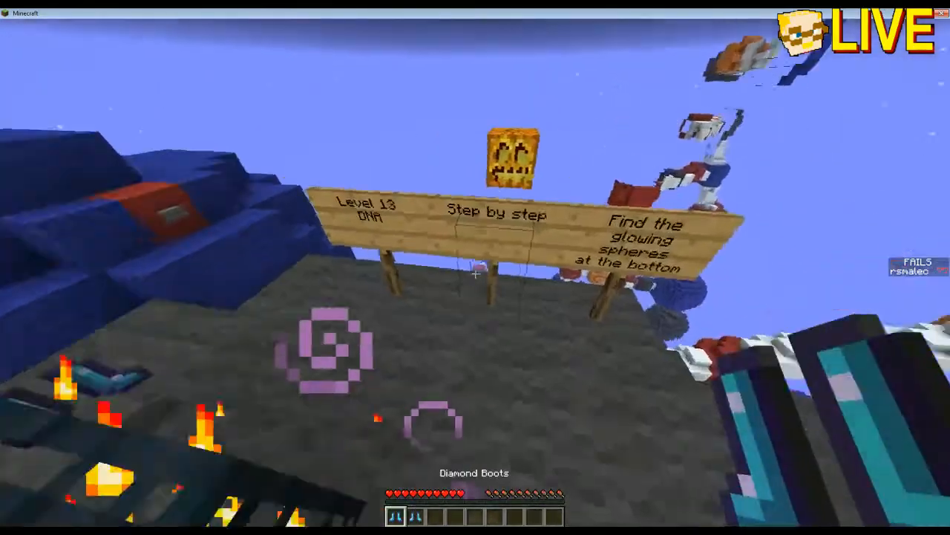
key(e)
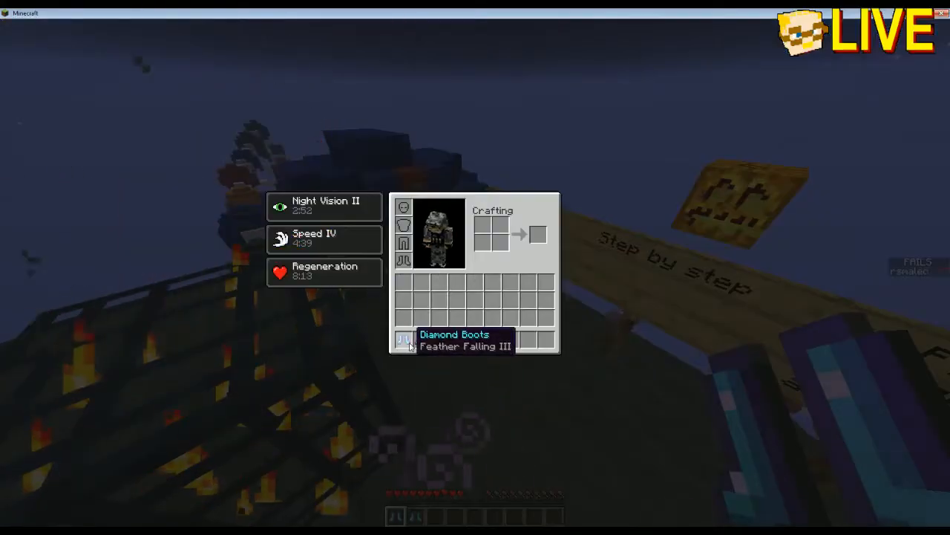
key(Escape)
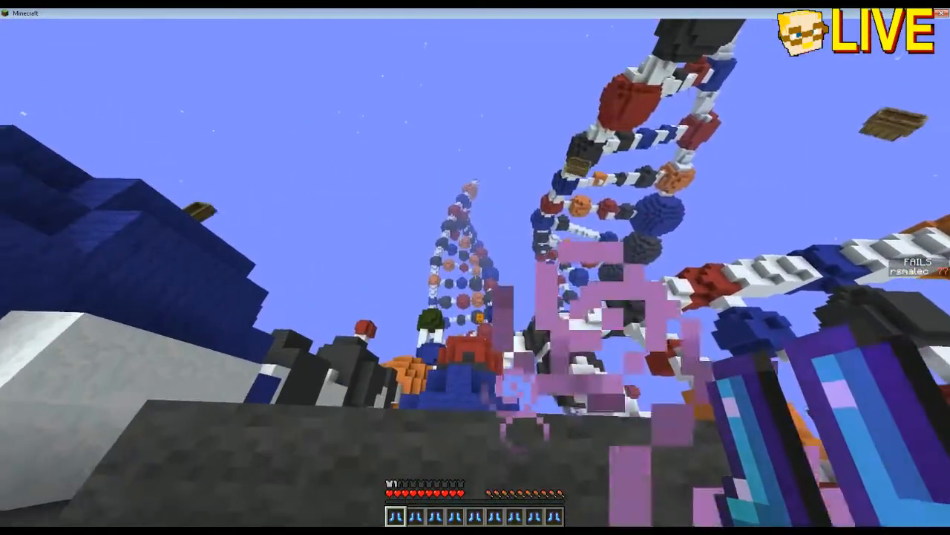
mouse_move(475, 268)
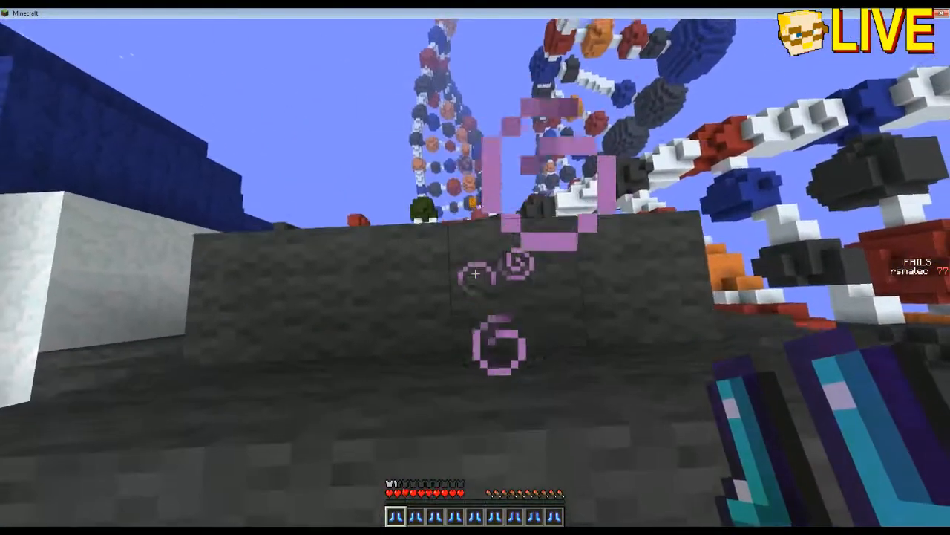
key(e)
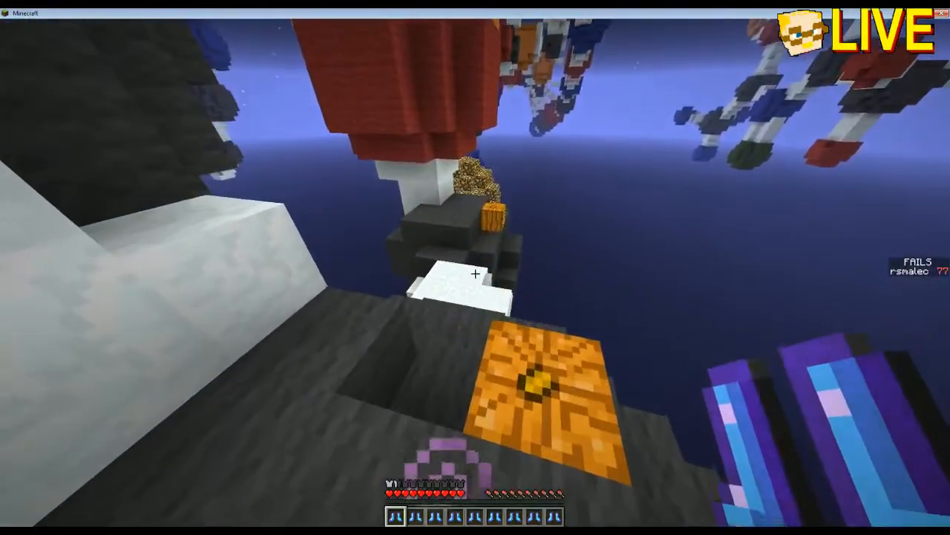
mouse_move(475, 273)
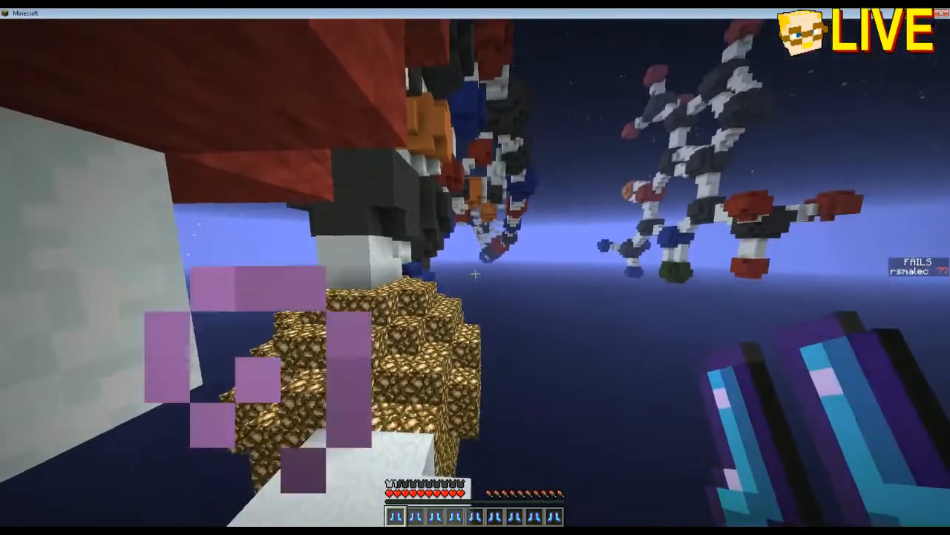
mouse_move(475, 267)
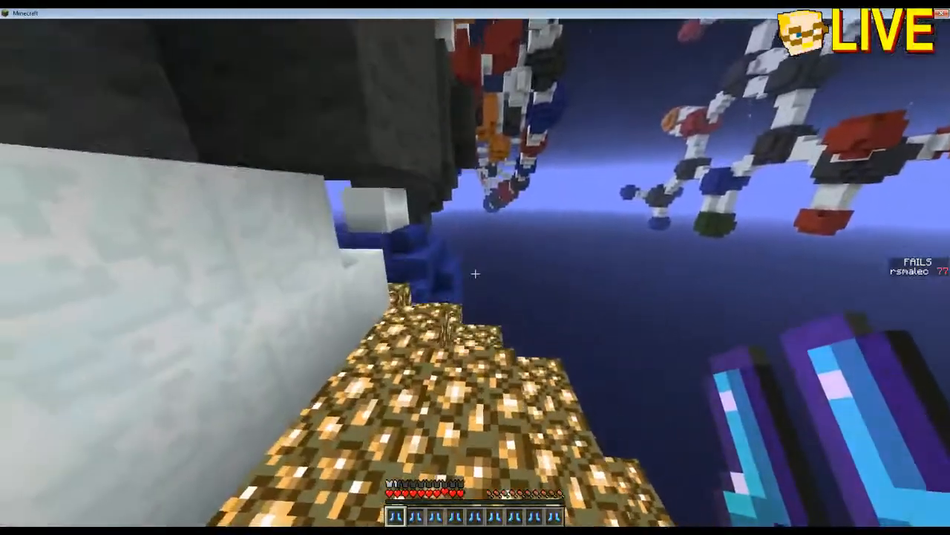
mouse_move(475, 273)
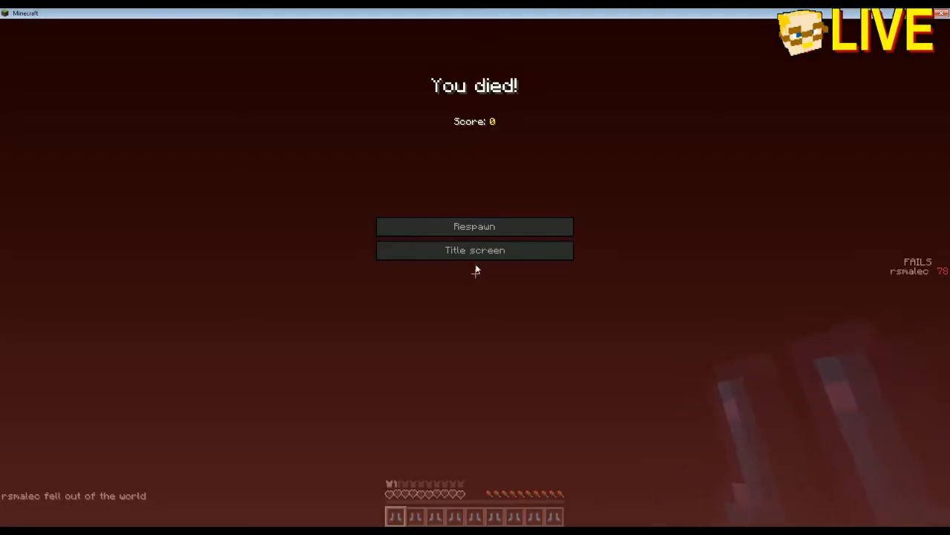
click(476, 226)
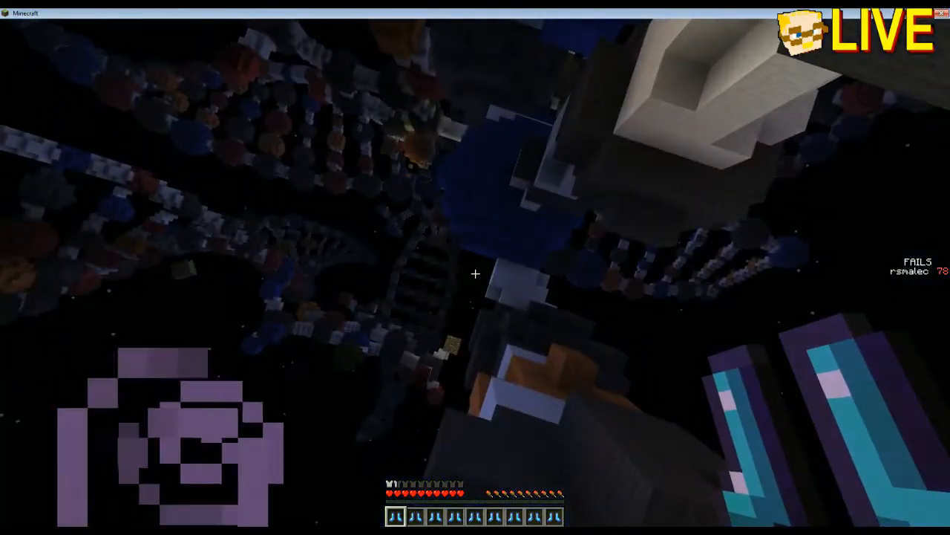
mouse_move(476, 274)
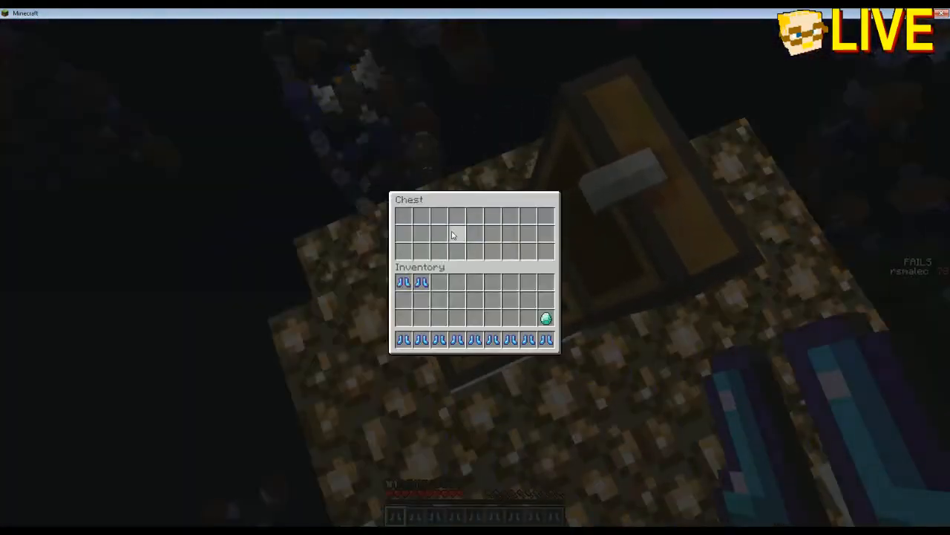
key(Escape)
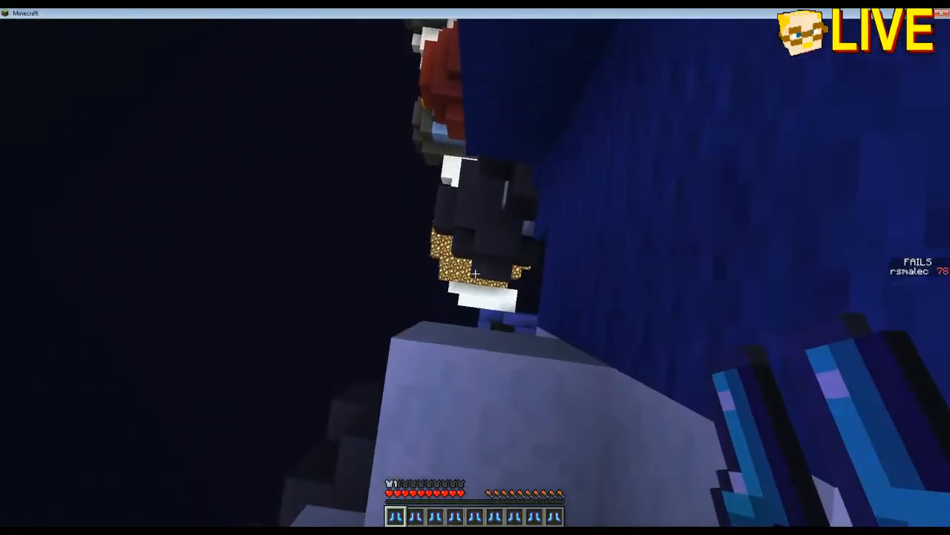
key(e)
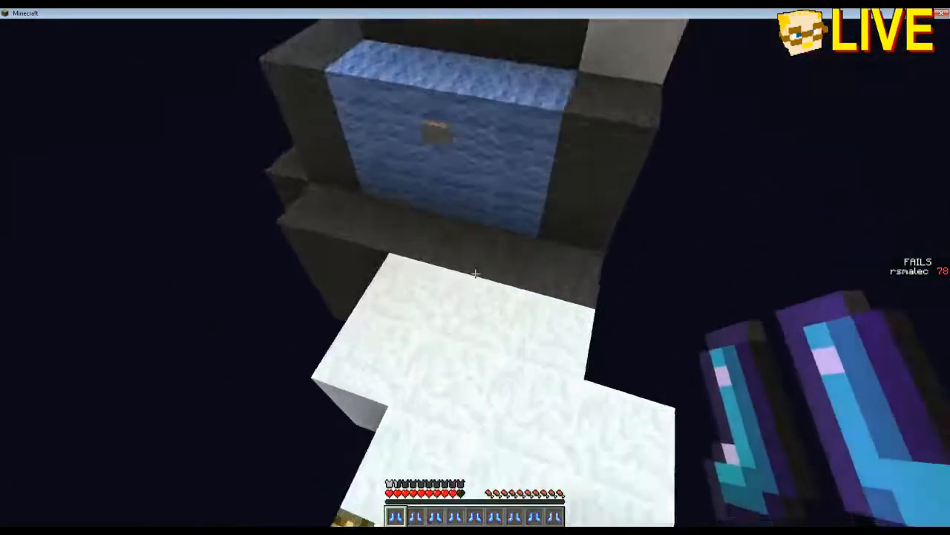
mouse_move(475, 267)
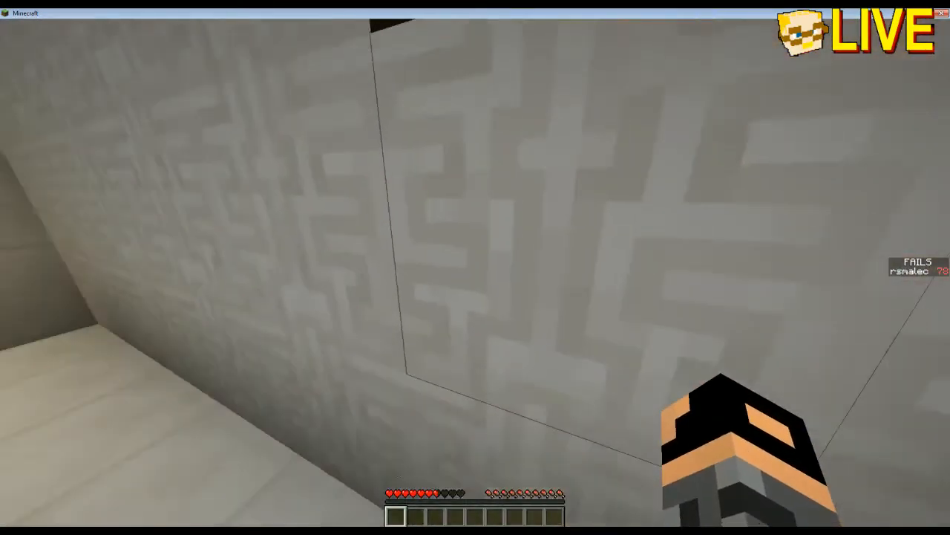
key(e)
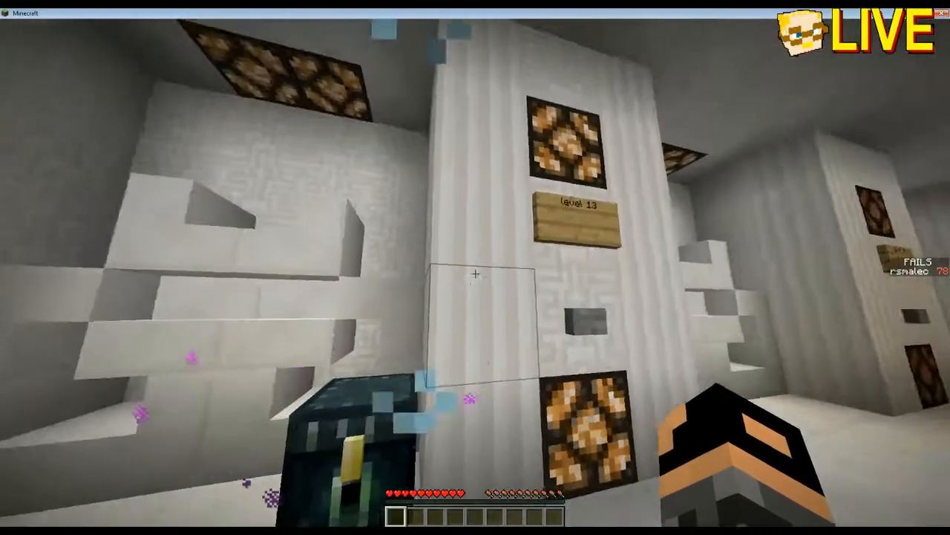
mouse_move(475, 268)
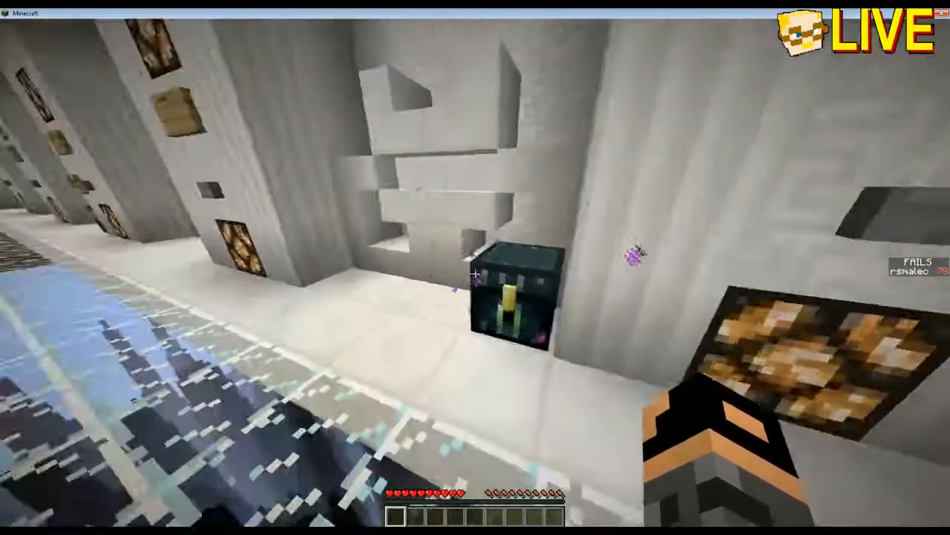
mouse_move(475, 268)
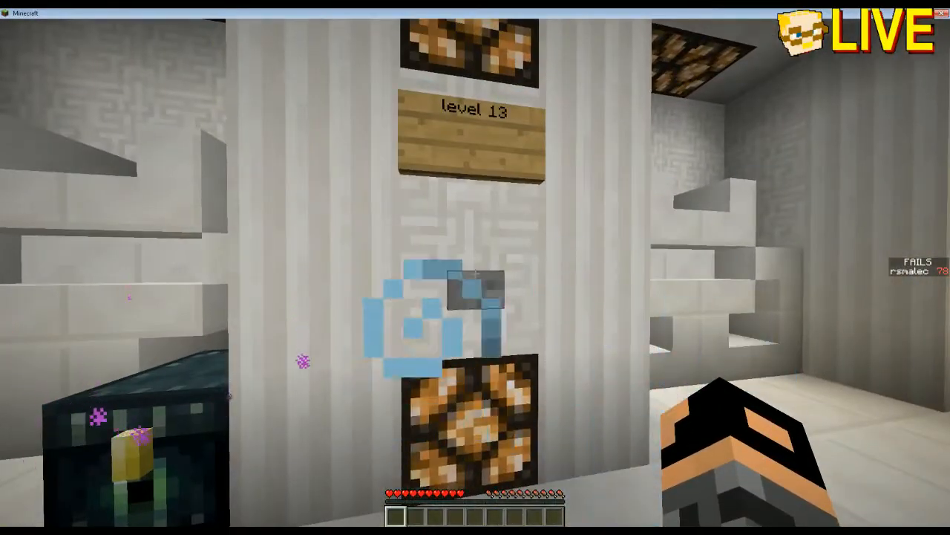
mouse_move(476, 267)
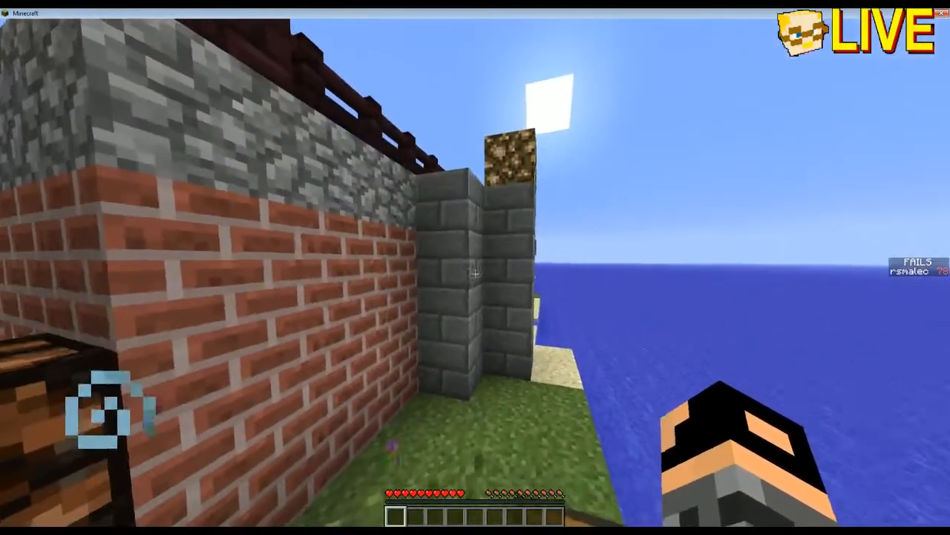
mouse_move(475, 268)
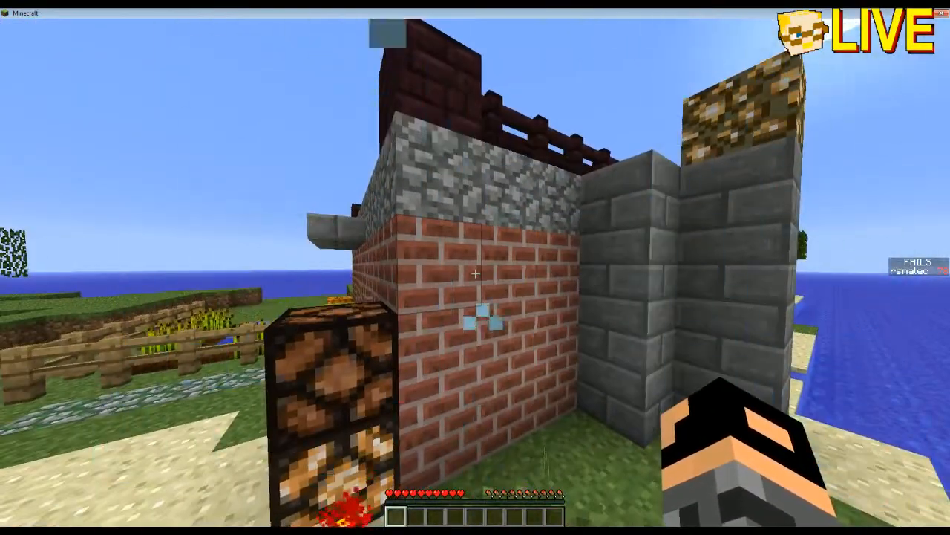